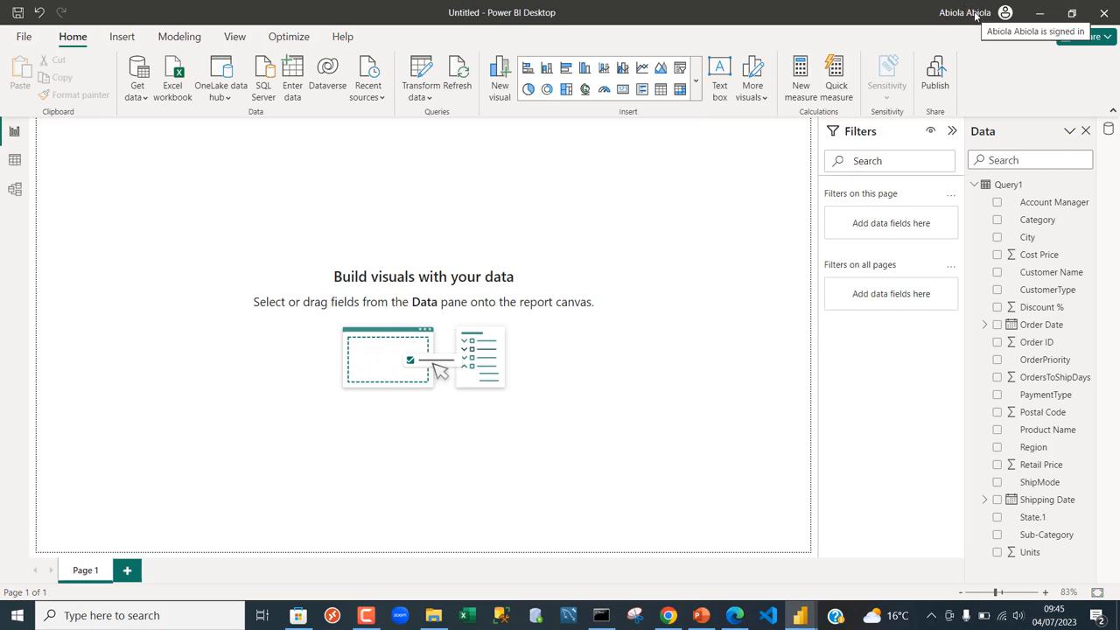
pyautogui.moveTo(638, 328)
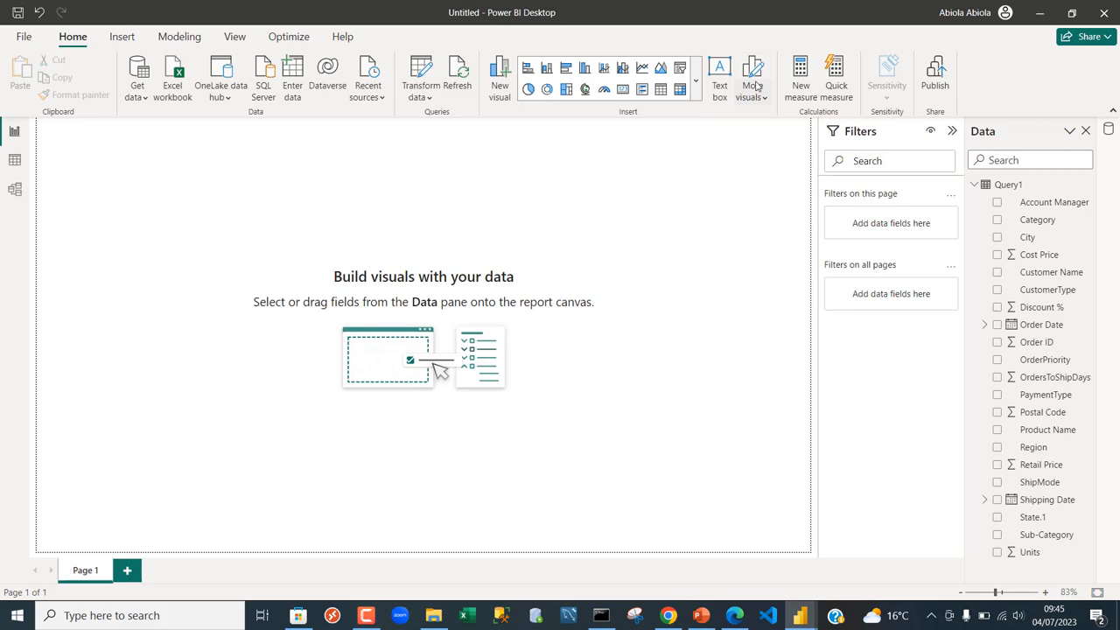
# Step: Search the AppSource visuals gallery for 'word cloud'
pyautogui.click(753, 74)
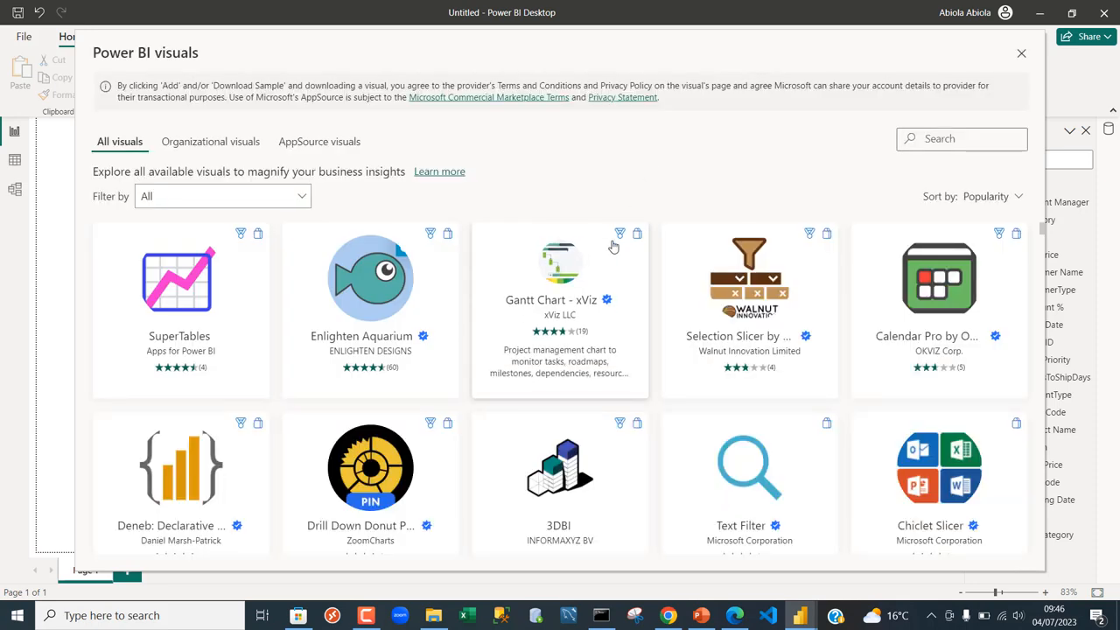
pyautogui.moveTo(608, 300)
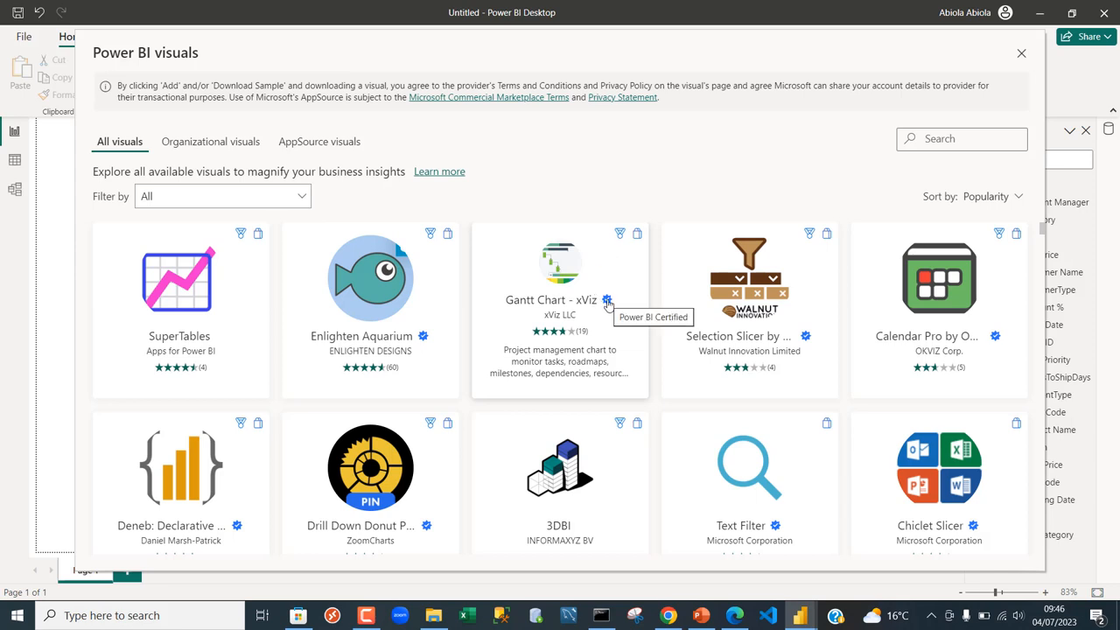
pyautogui.moveTo(560, 455)
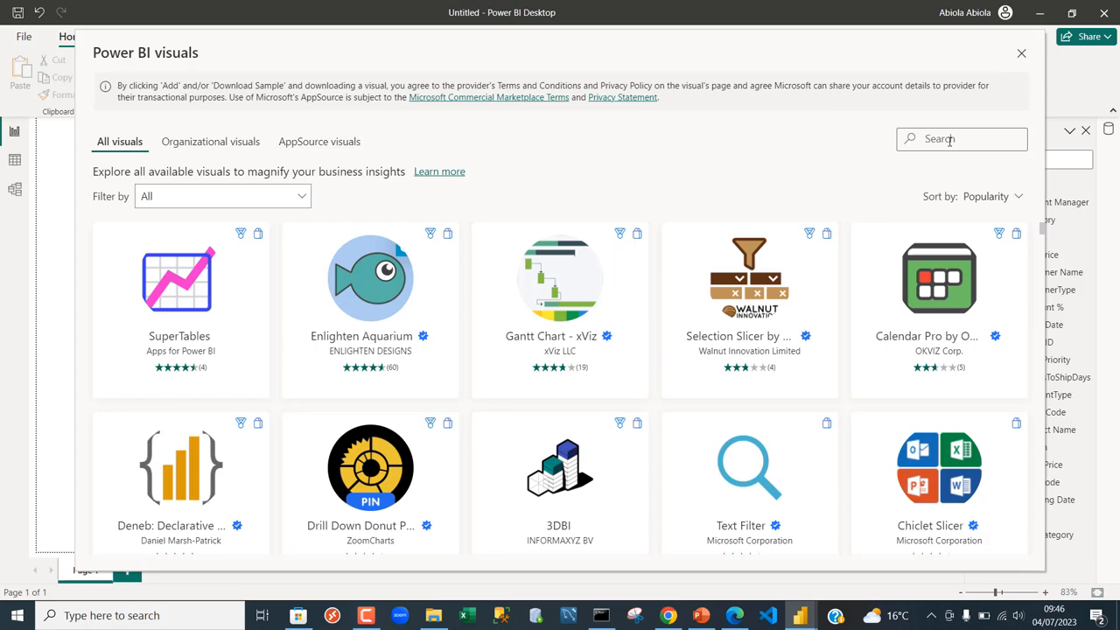
pyautogui.write('word c')
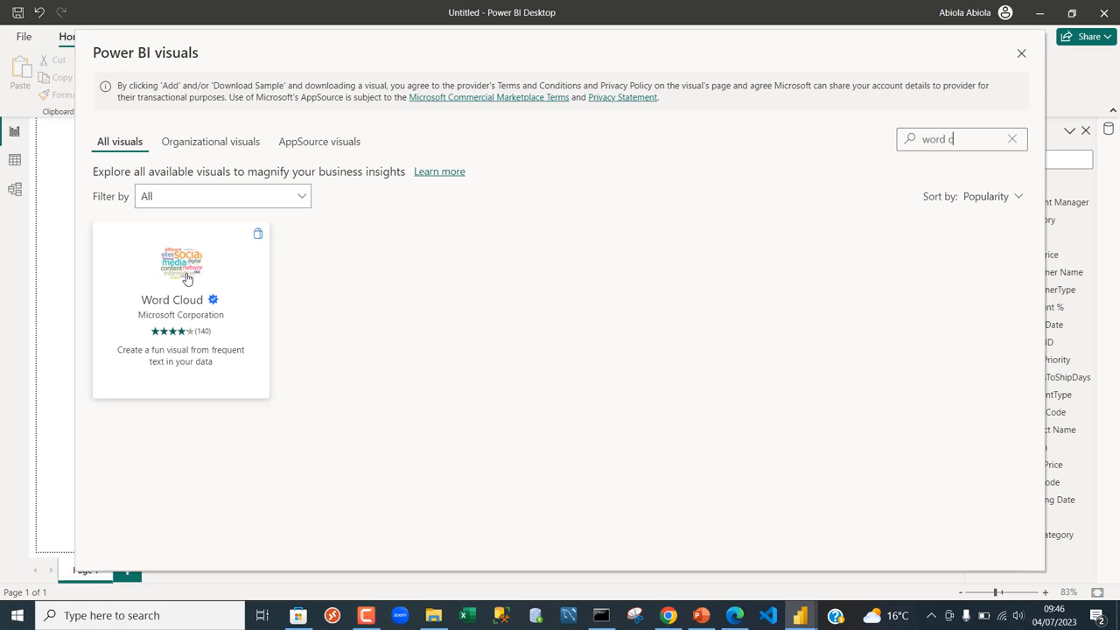
# Step: Open Microsoft's Word Cloud visual details page from the search results
pyautogui.click(181, 263)
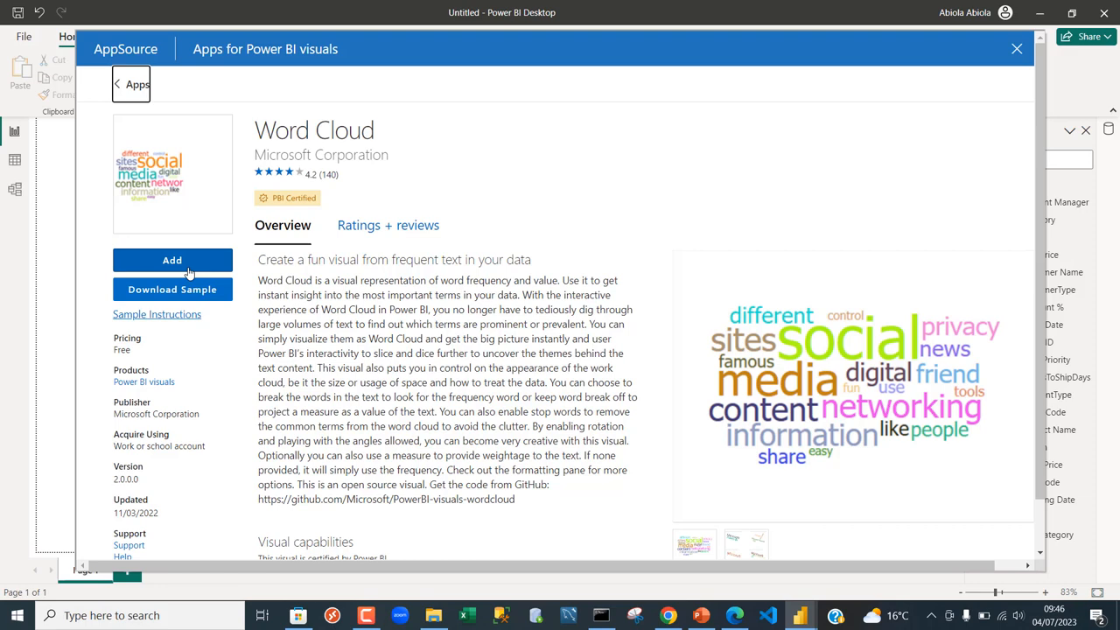
# Step: Import the Word Cloud visual and dismiss the Import successful dialog
pyautogui.click(1016, 48)
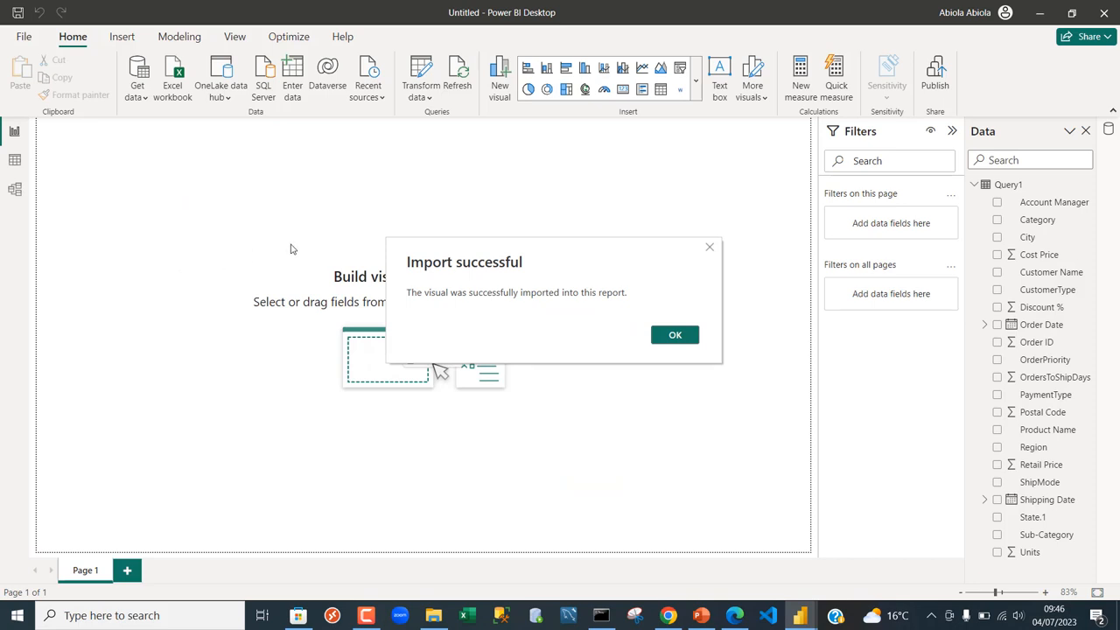
pyautogui.moveTo(490, 207)
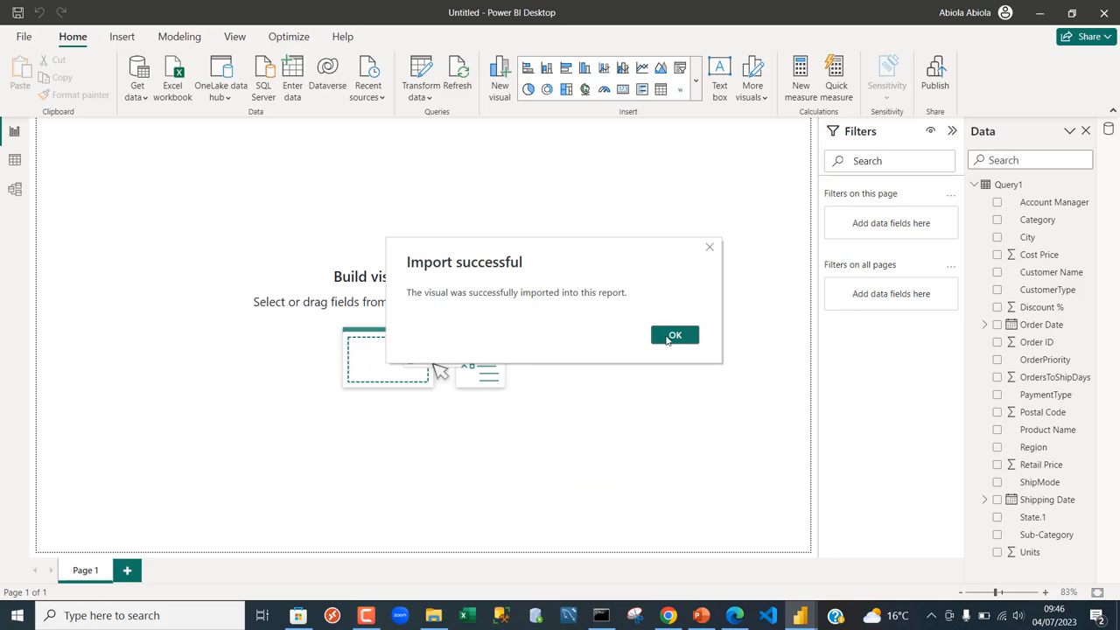
pyautogui.click(674, 335)
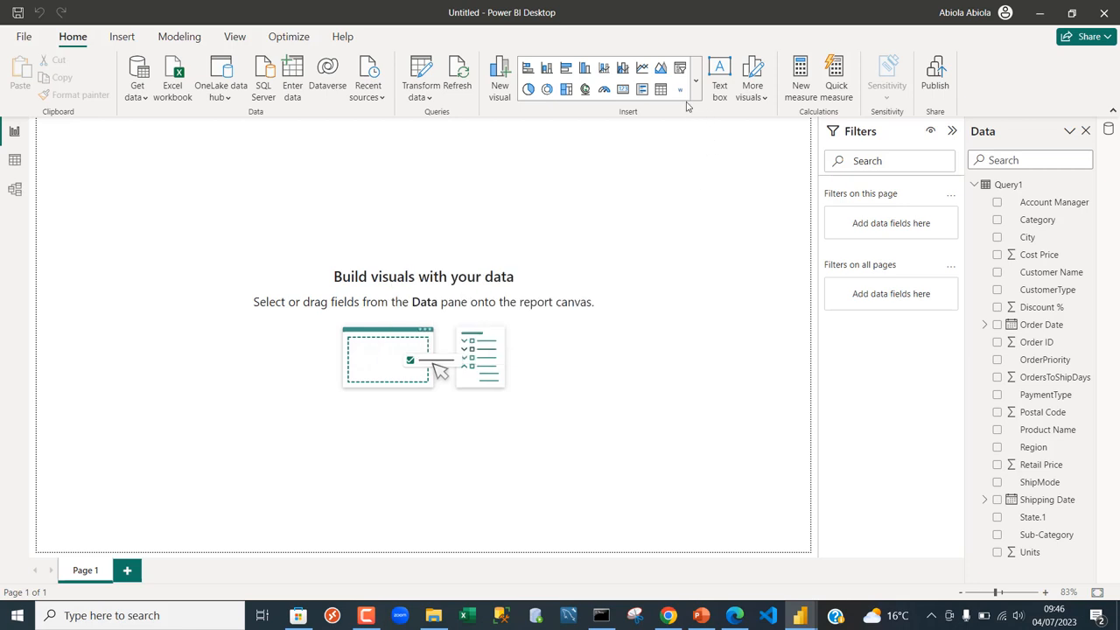
pyautogui.moveTo(680, 90)
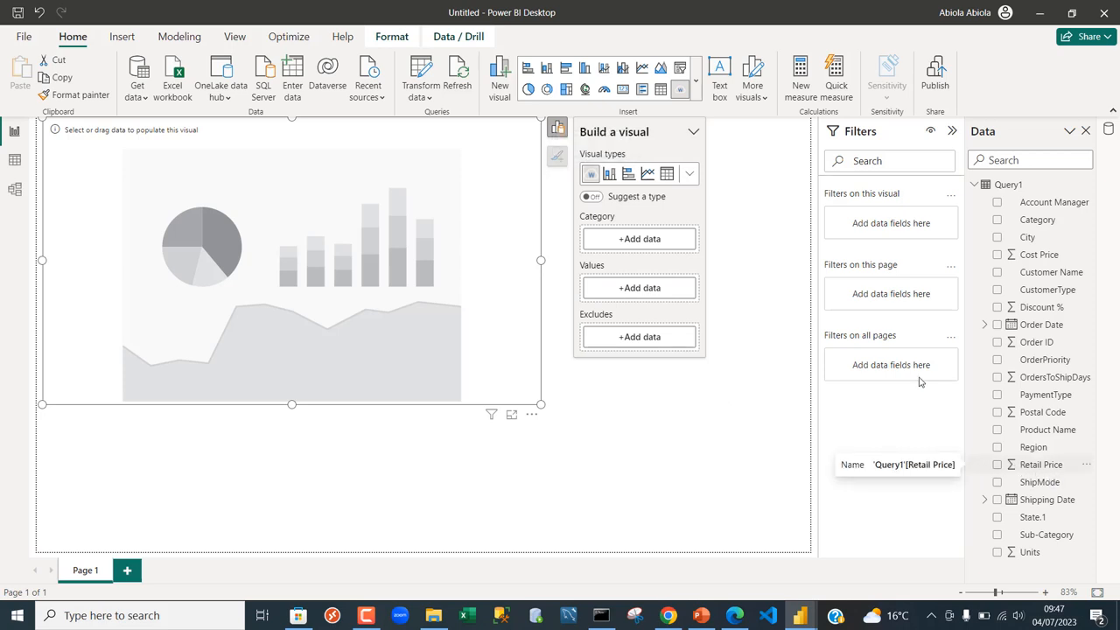
# Step: Set State.1 as the word cloud's category and Units as its values
pyautogui.click(639, 238)
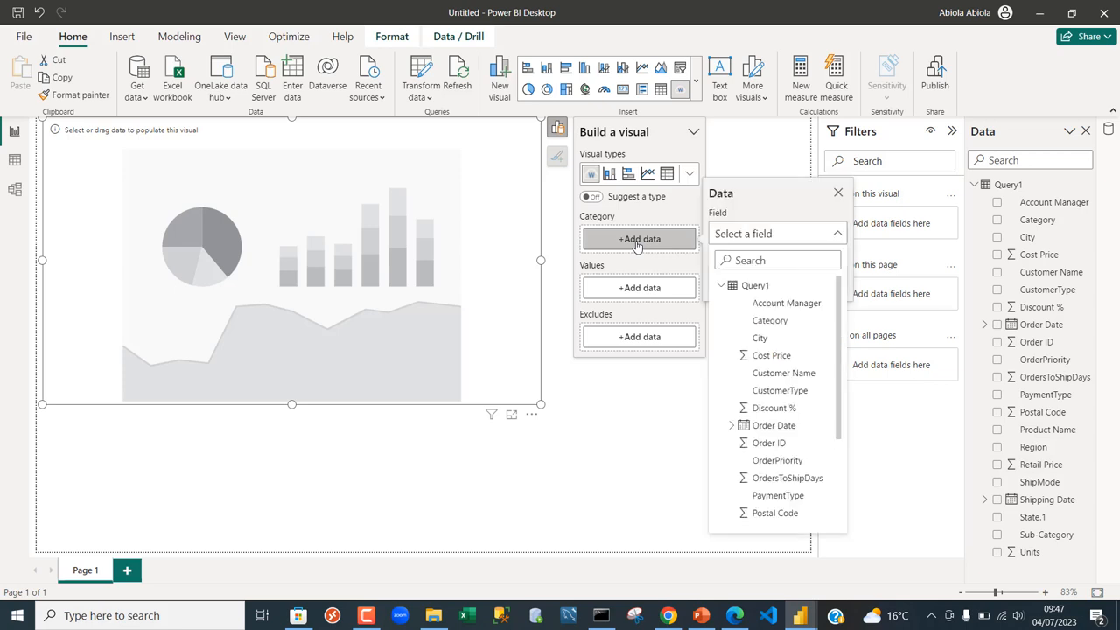
pyautogui.write('st')
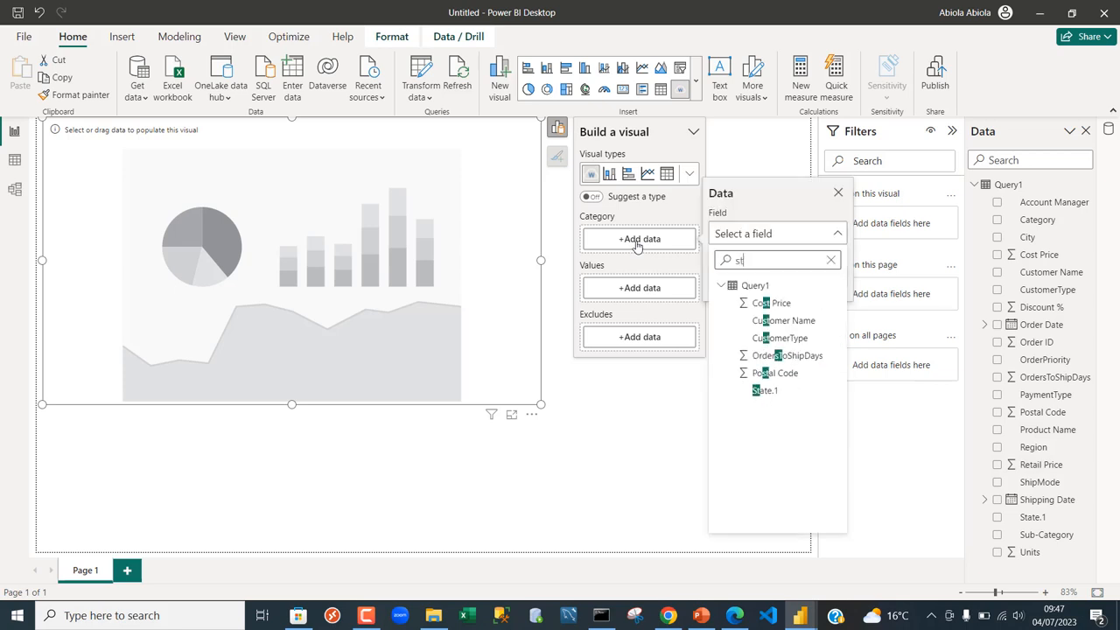
pyautogui.click(765, 390)
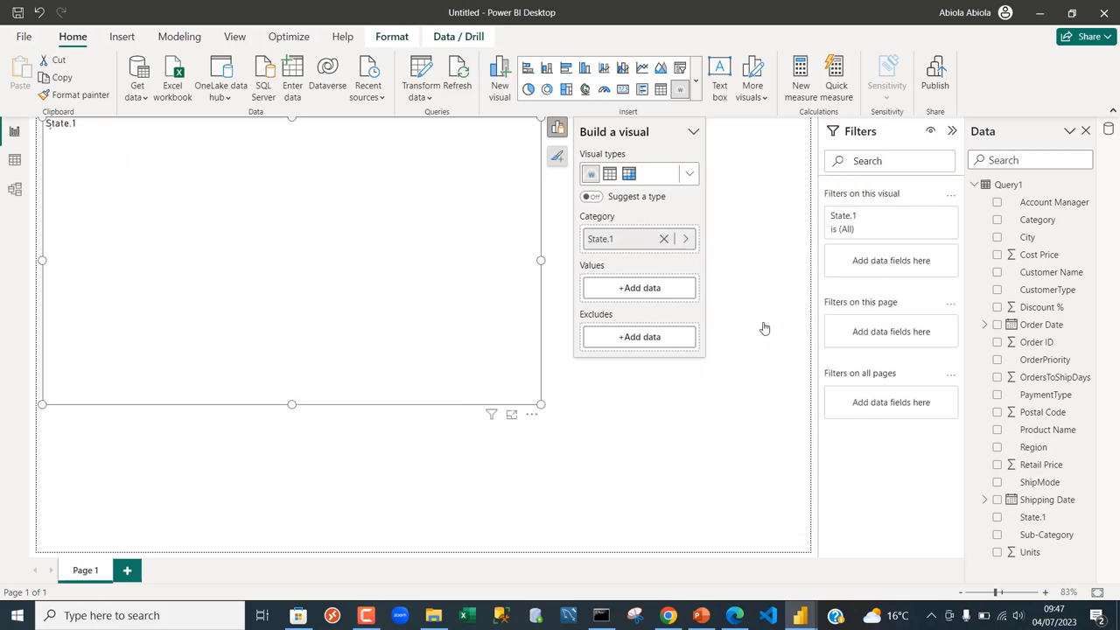
pyautogui.click(996, 517)
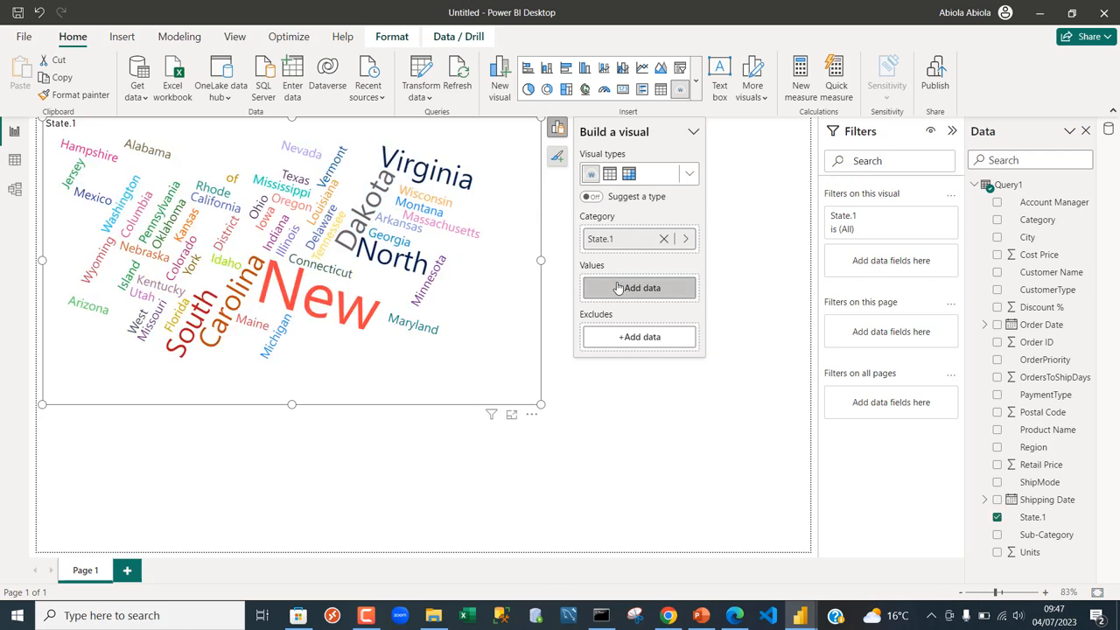
pyautogui.click(639, 287)
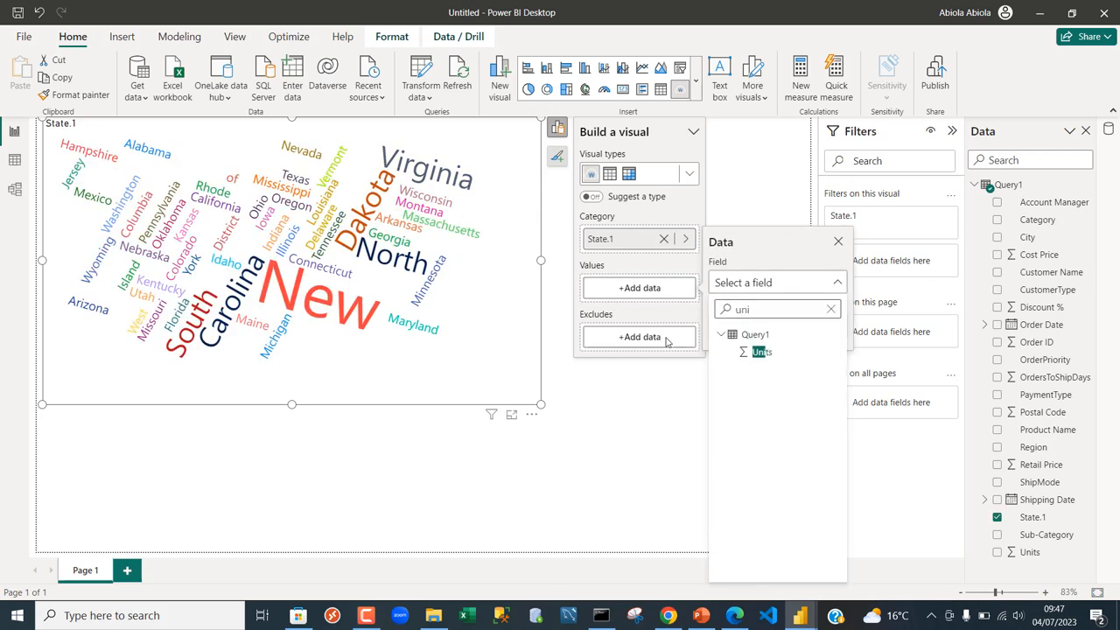
pyautogui.click(761, 350)
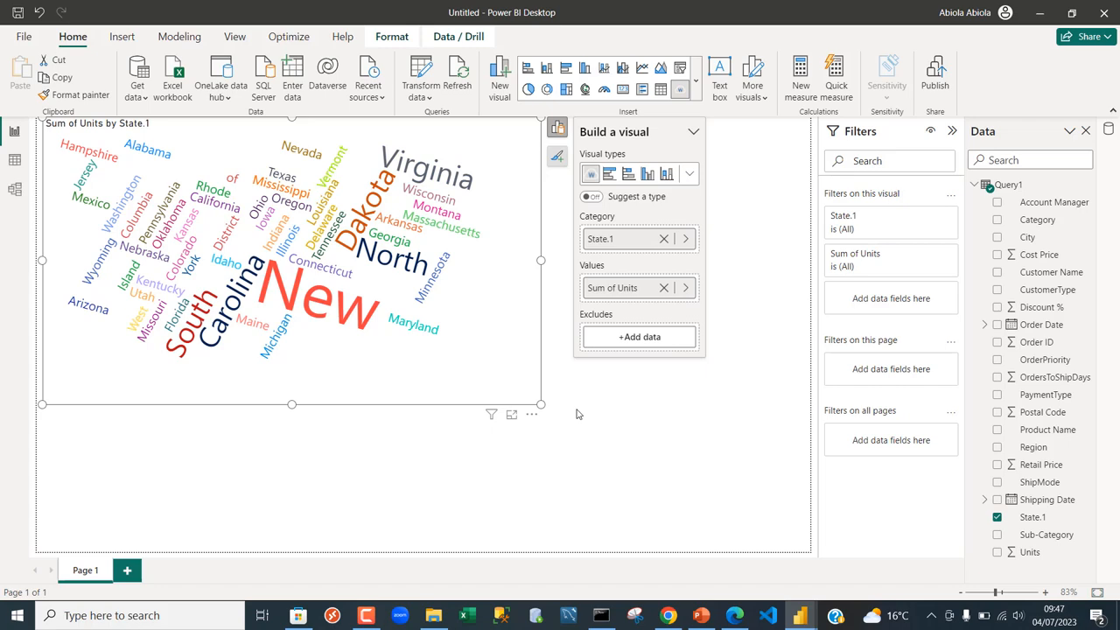
pyautogui.click(996, 552)
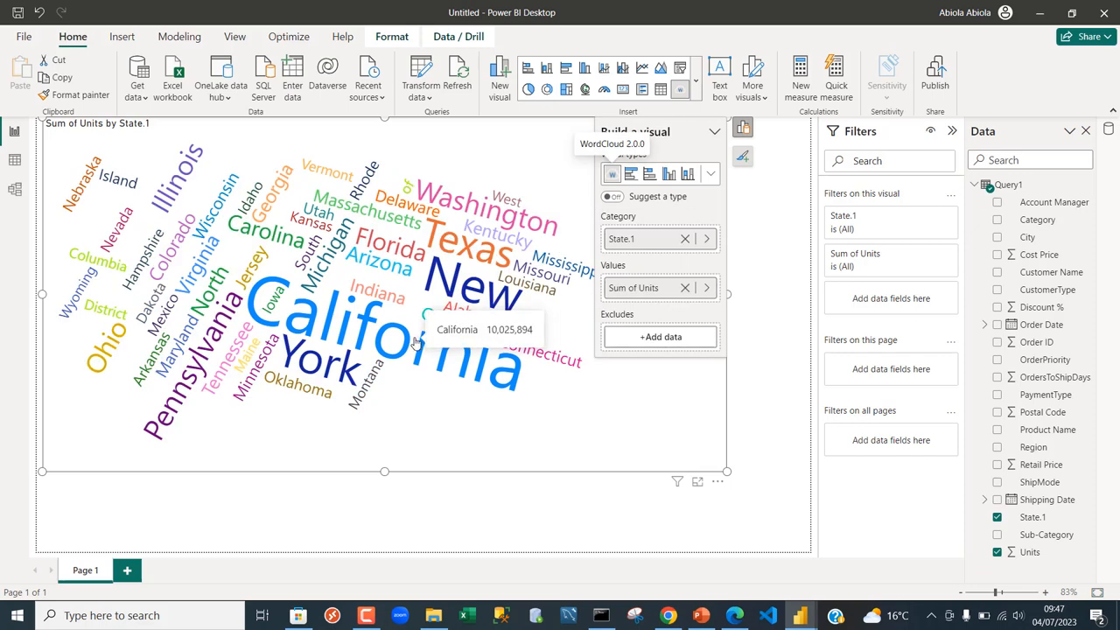
pyautogui.moveTo(391, 339)
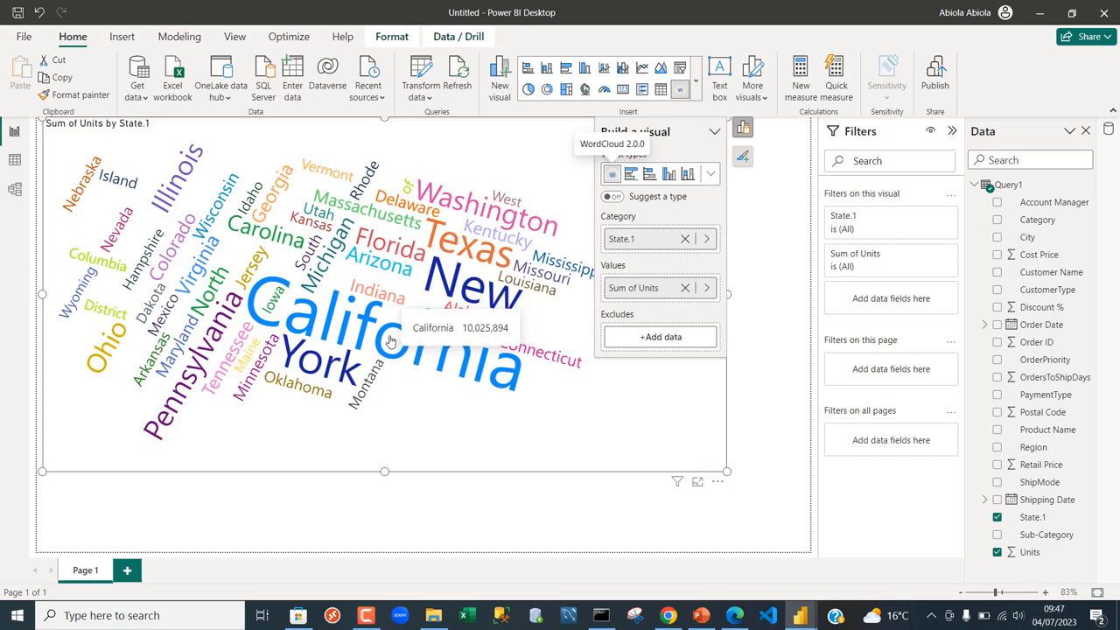
pyautogui.moveTo(385, 340)
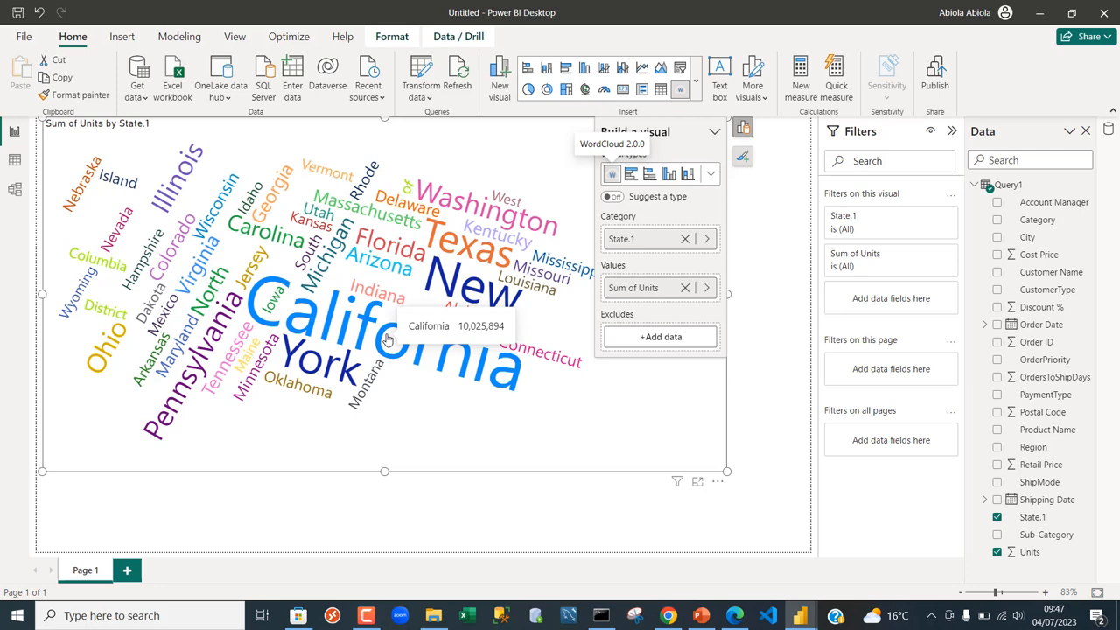
pyautogui.moveTo(472, 289)
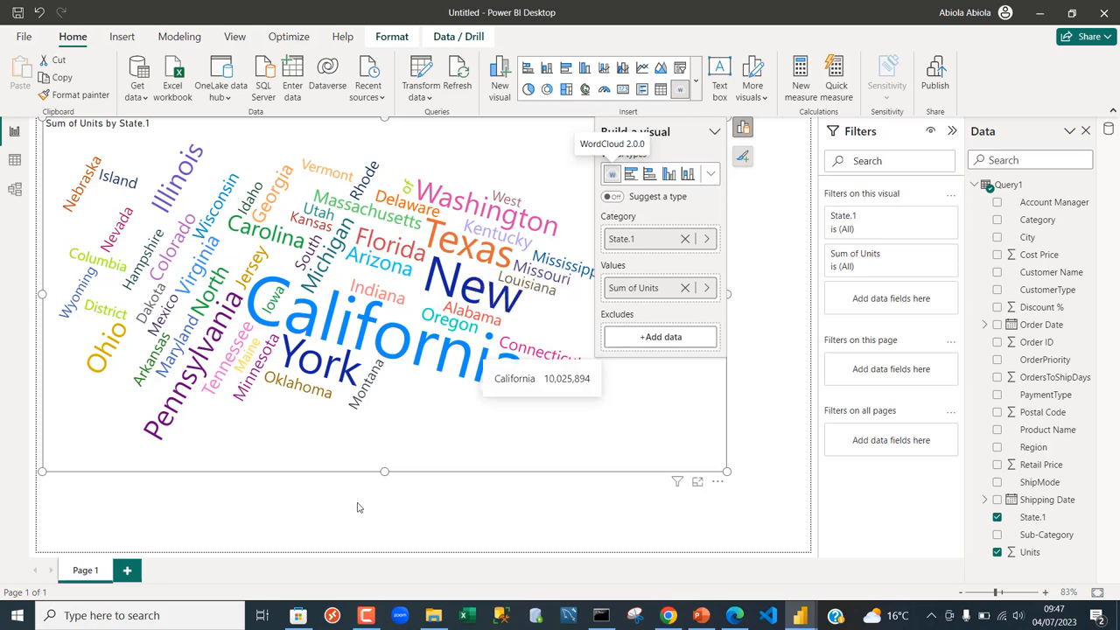
pyautogui.moveTo(158, 404)
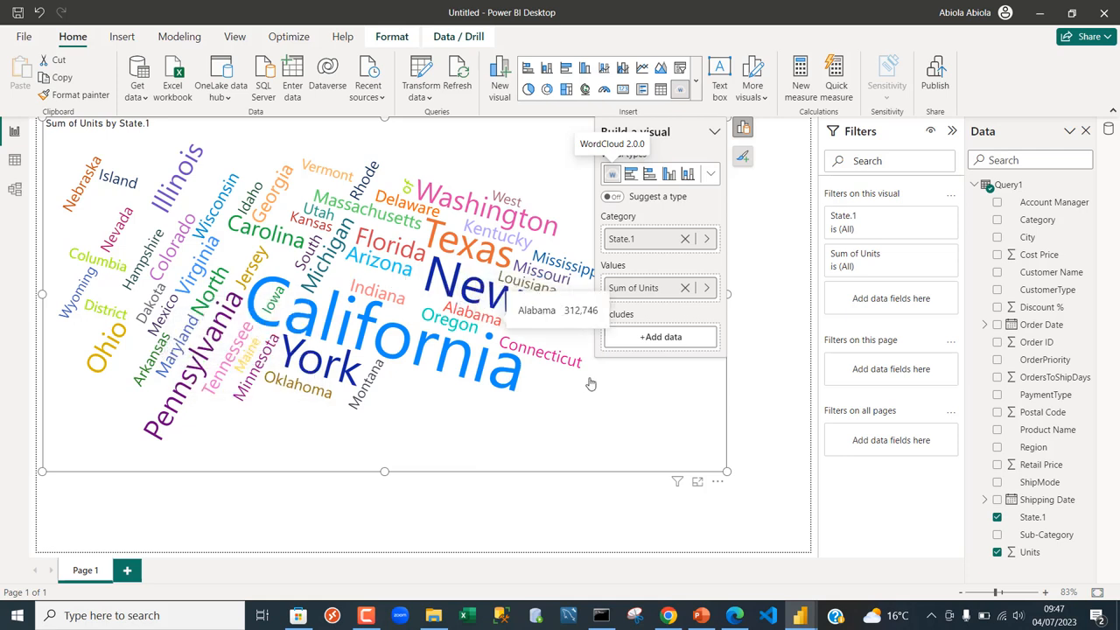
pyautogui.moveTo(210, 308)
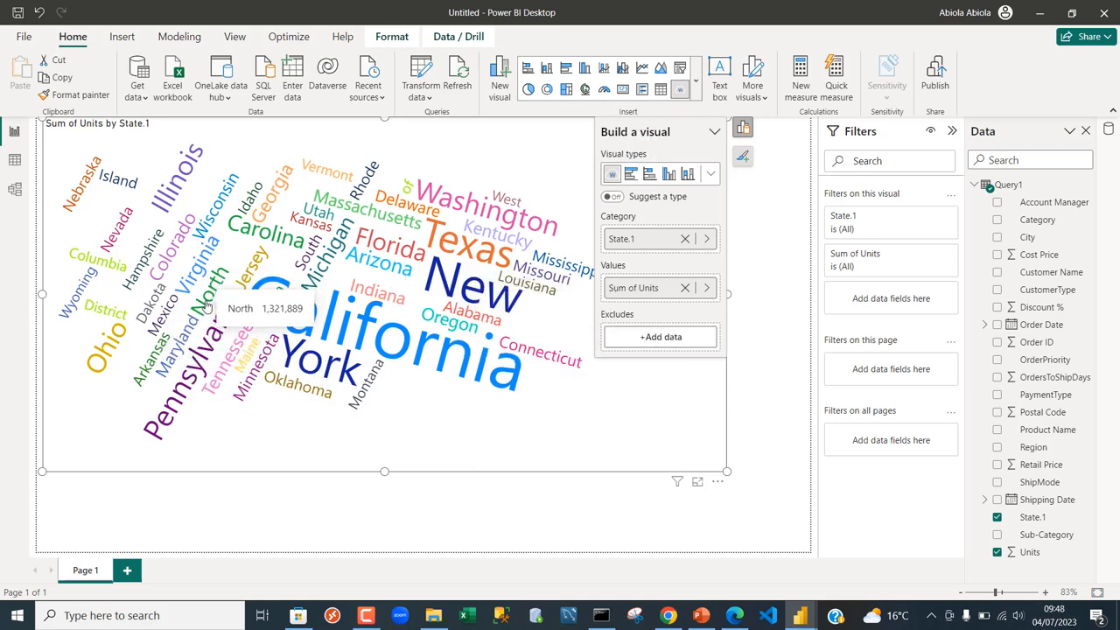
pyautogui.moveTo(210, 302)
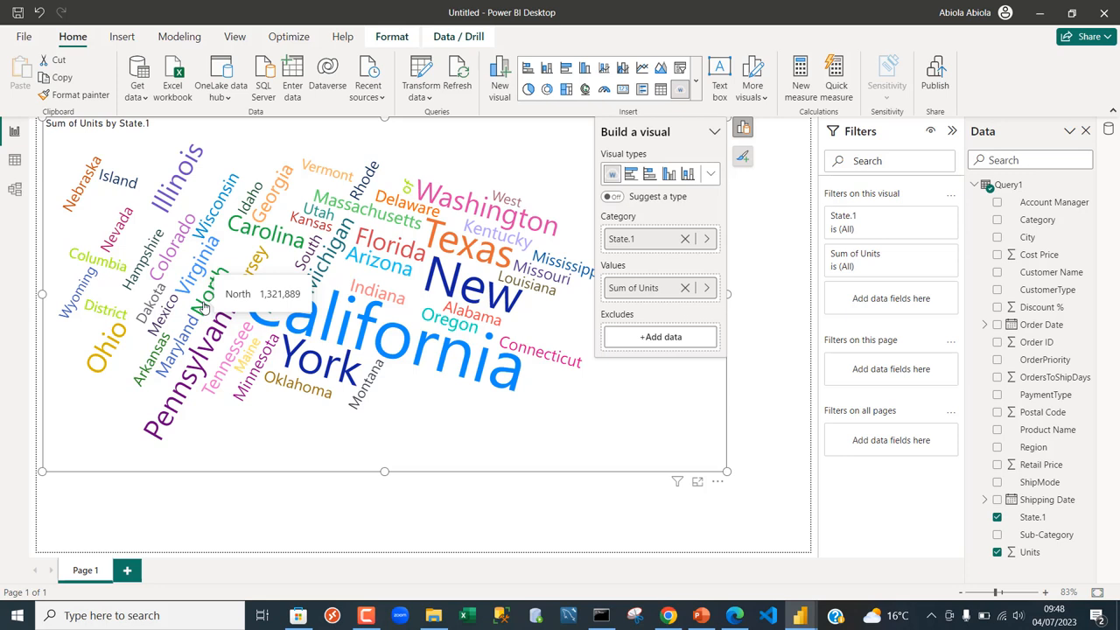
pyautogui.moveTo(247, 321)
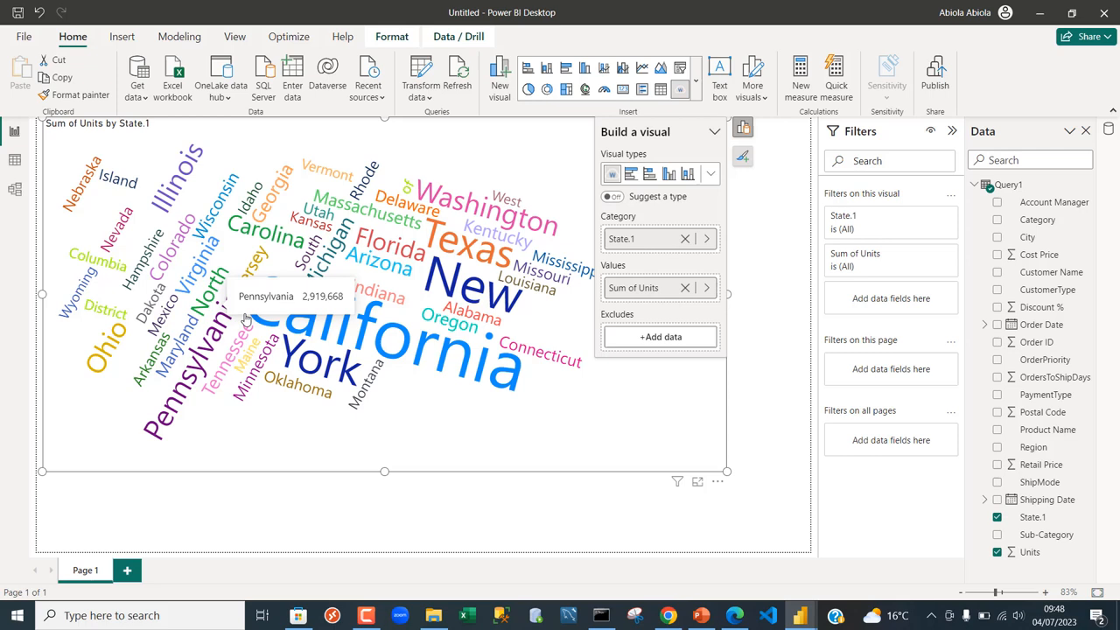
pyautogui.moveTo(626, 438)
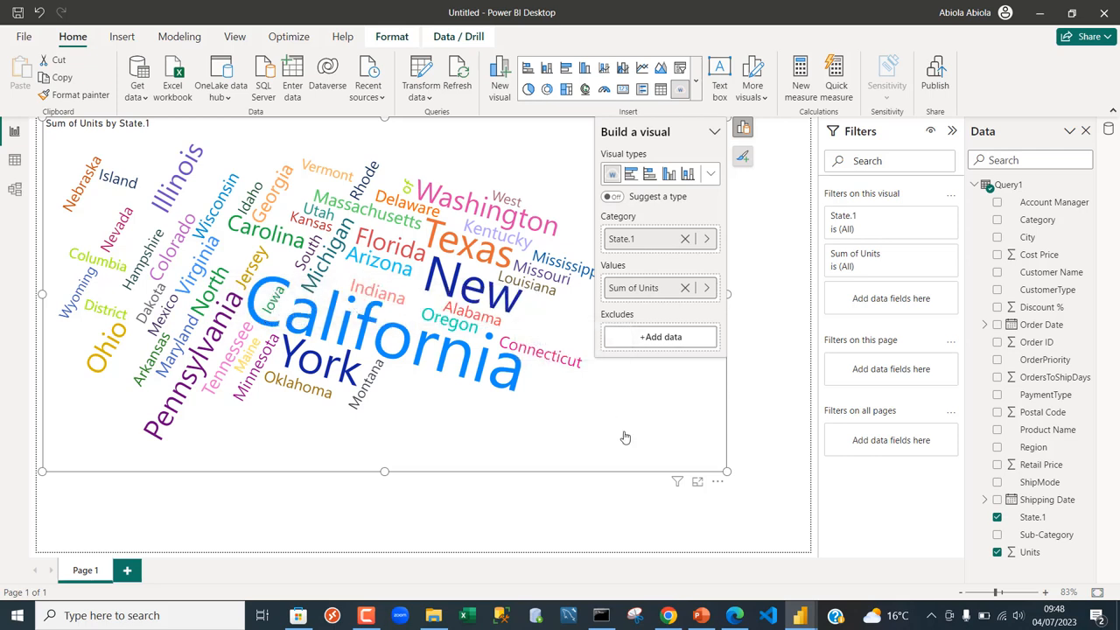
pyautogui.moveTo(717, 482)
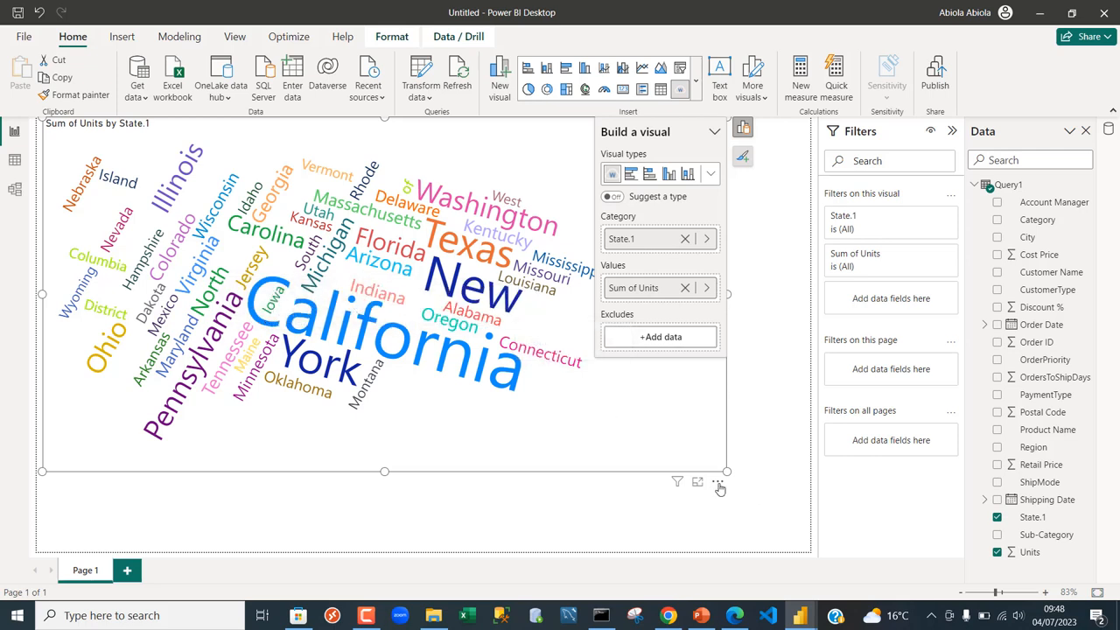
# Step: Open Format for the word cloud and expand its General card
pyautogui.click(718, 482)
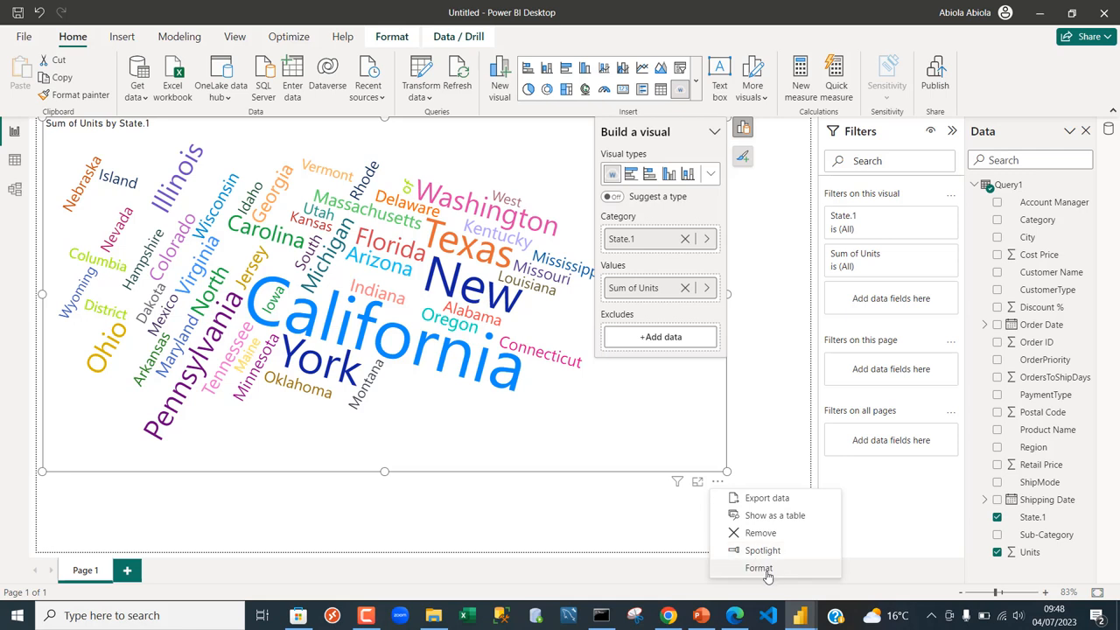
pyautogui.click(759, 568)
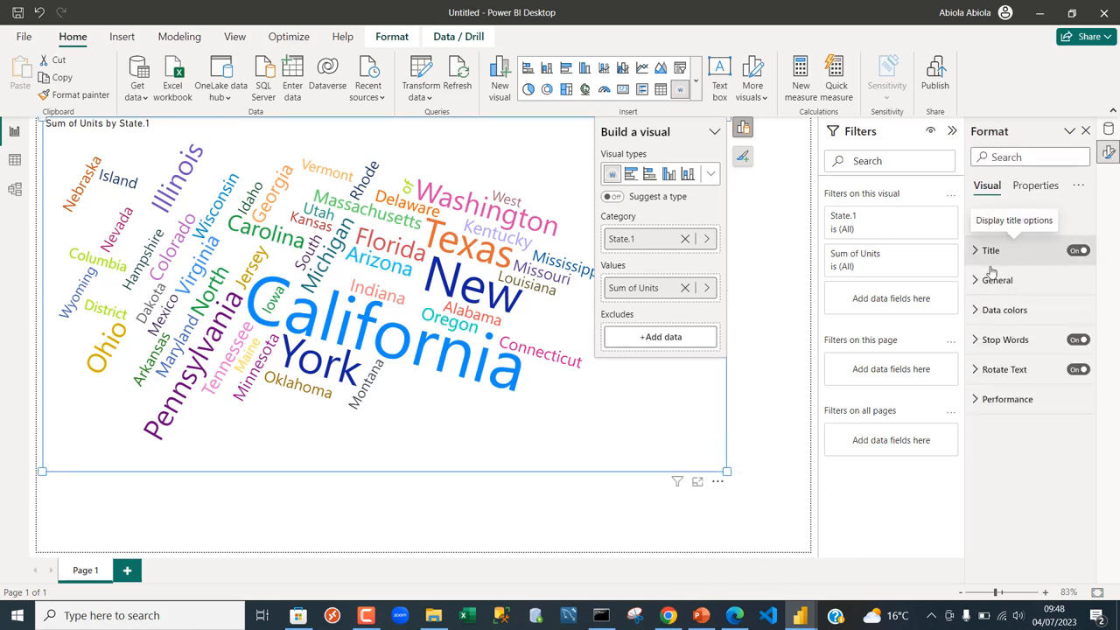
pyautogui.click(997, 280)
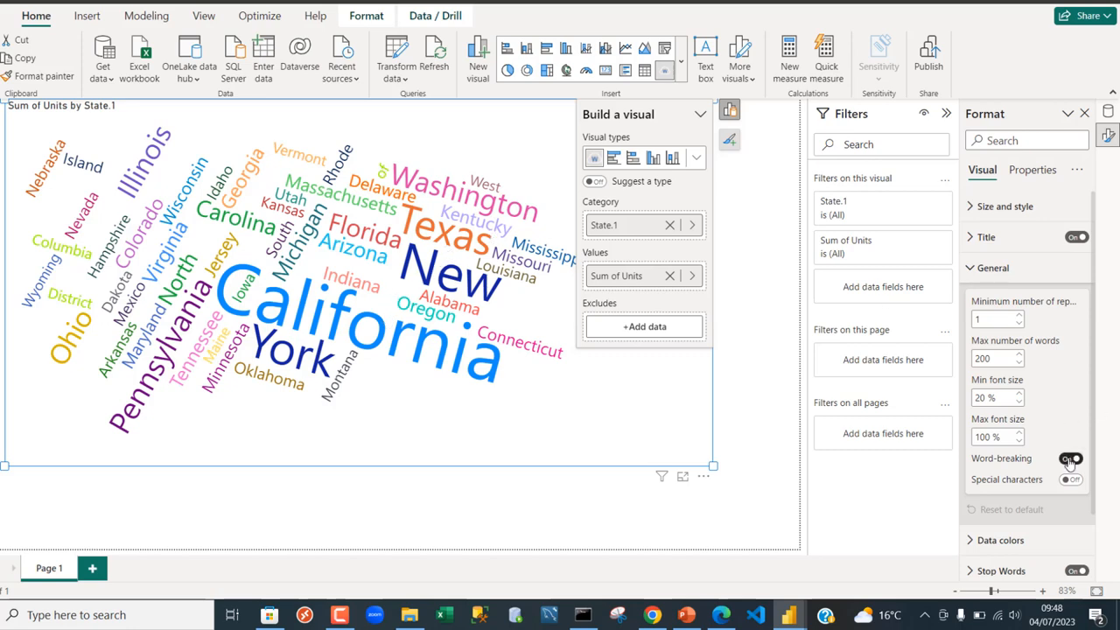
# Step: Switch Word-breaking to Off so names like New York stay whole
pyautogui.click(1071, 458)
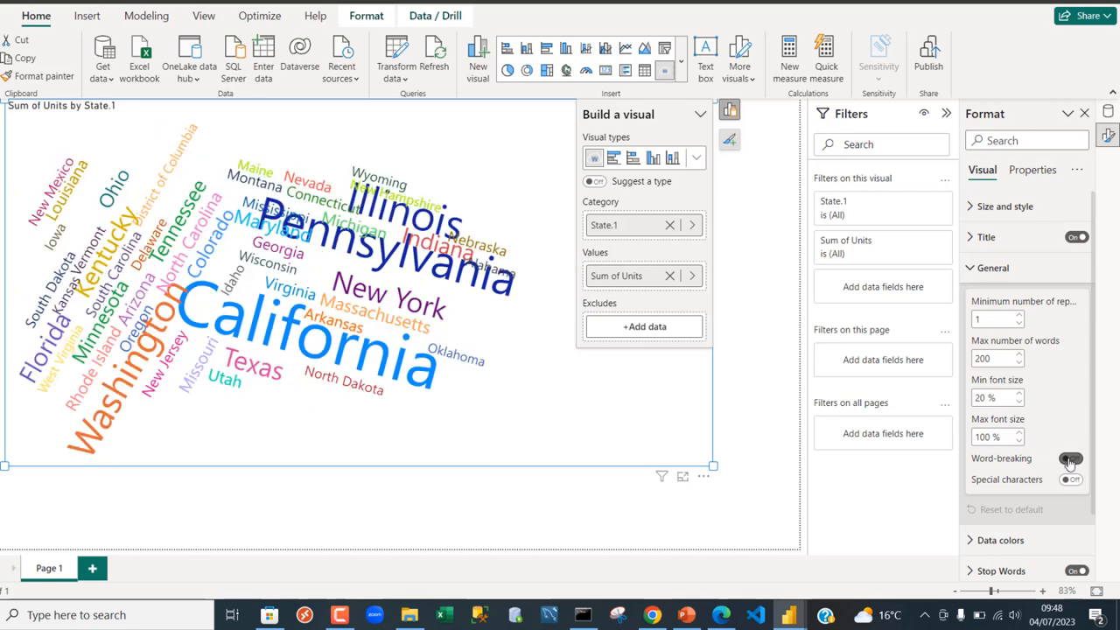
pyautogui.click(1071, 457)
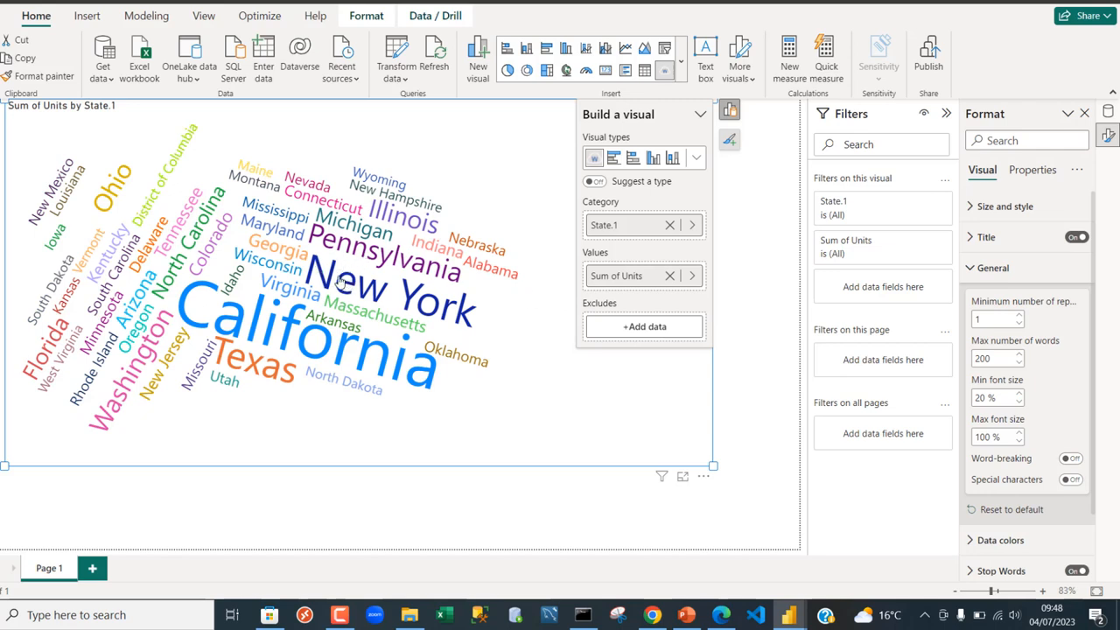
pyautogui.moveTo(260, 221)
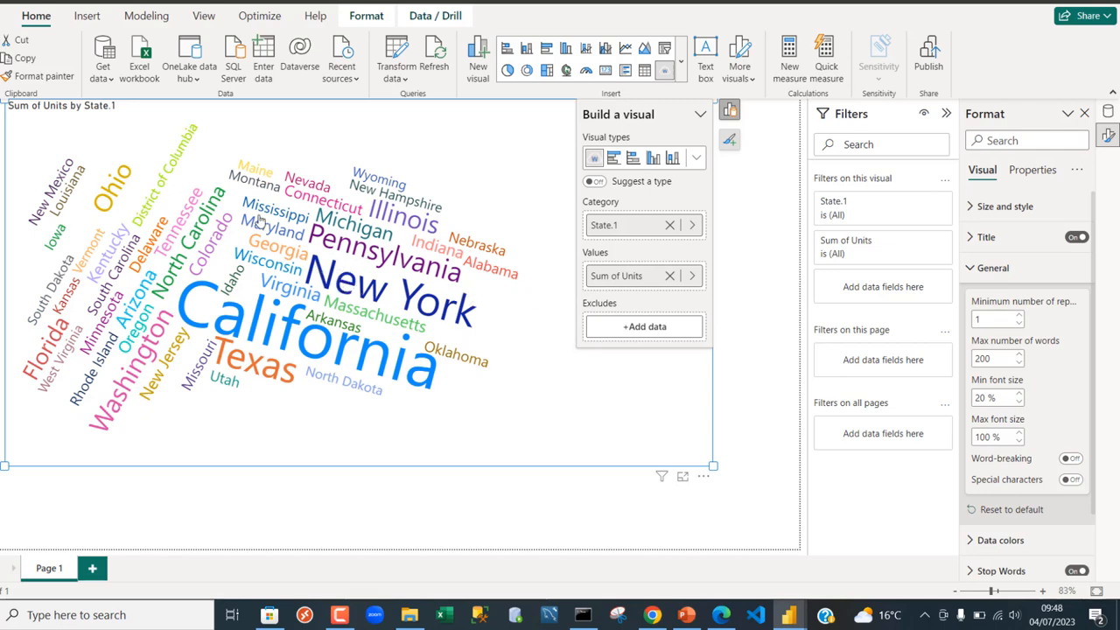
pyautogui.moveTo(199, 150)
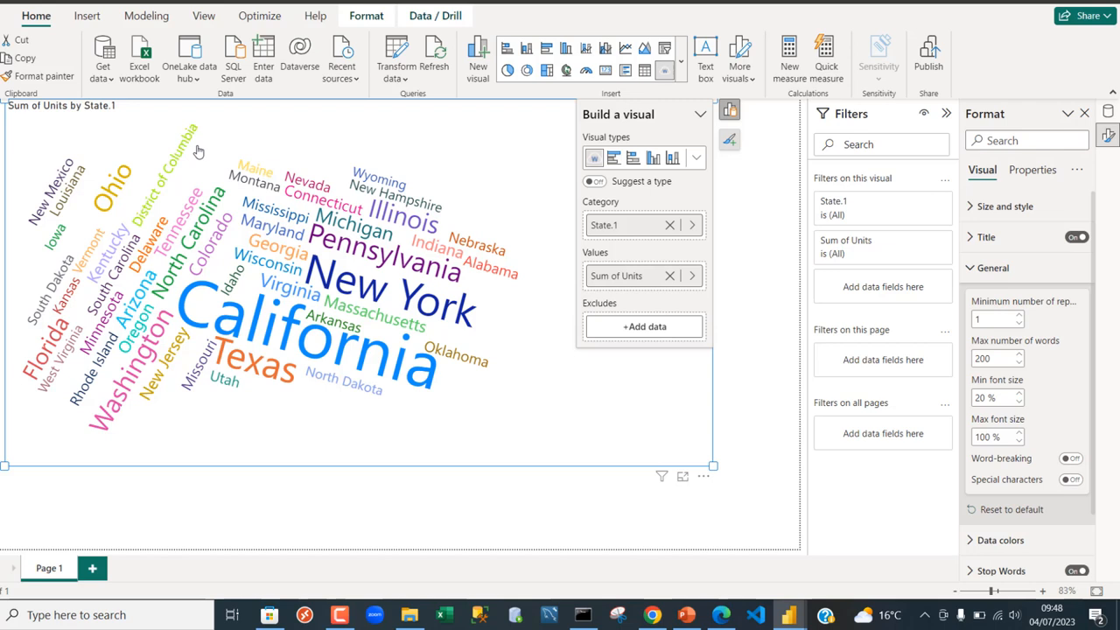
pyautogui.moveTo(382, 186)
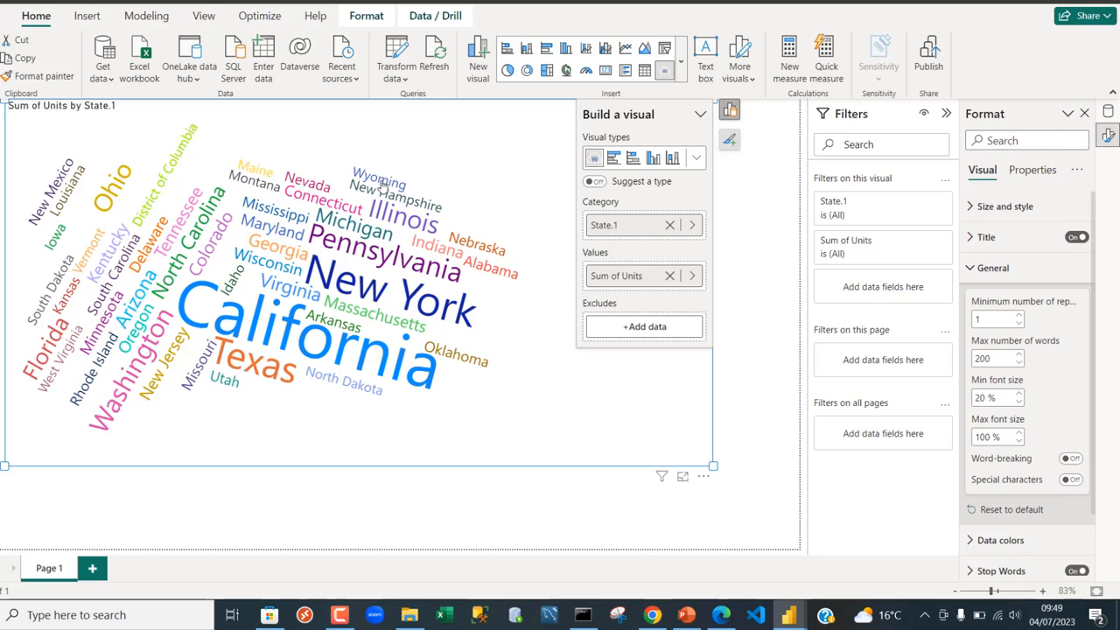
pyautogui.moveTo(412, 356)
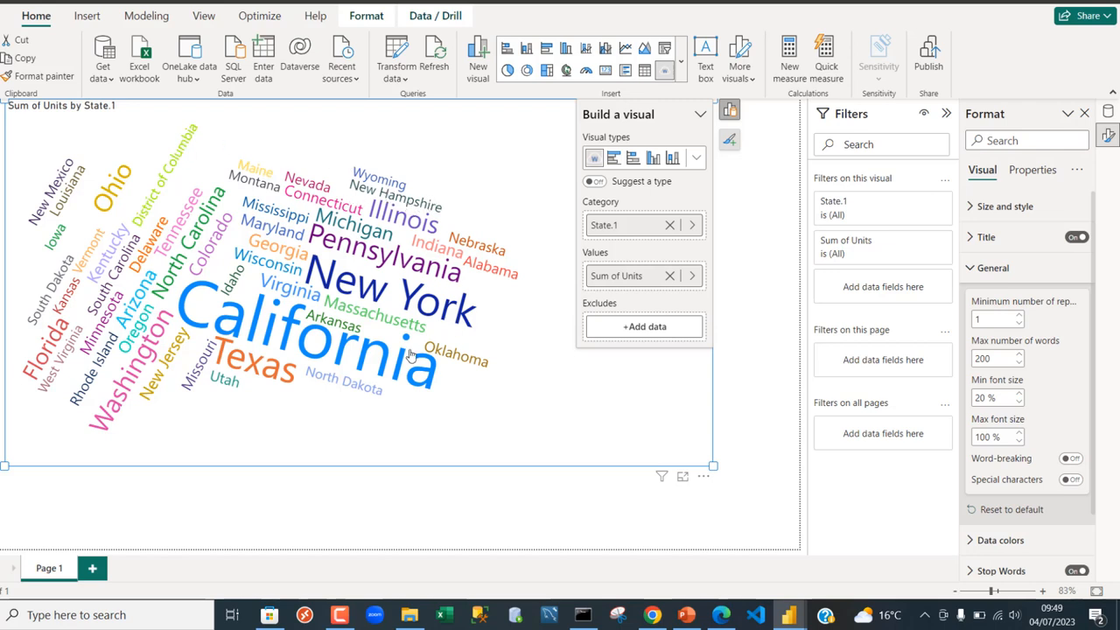
pyautogui.moveTo(390, 396)
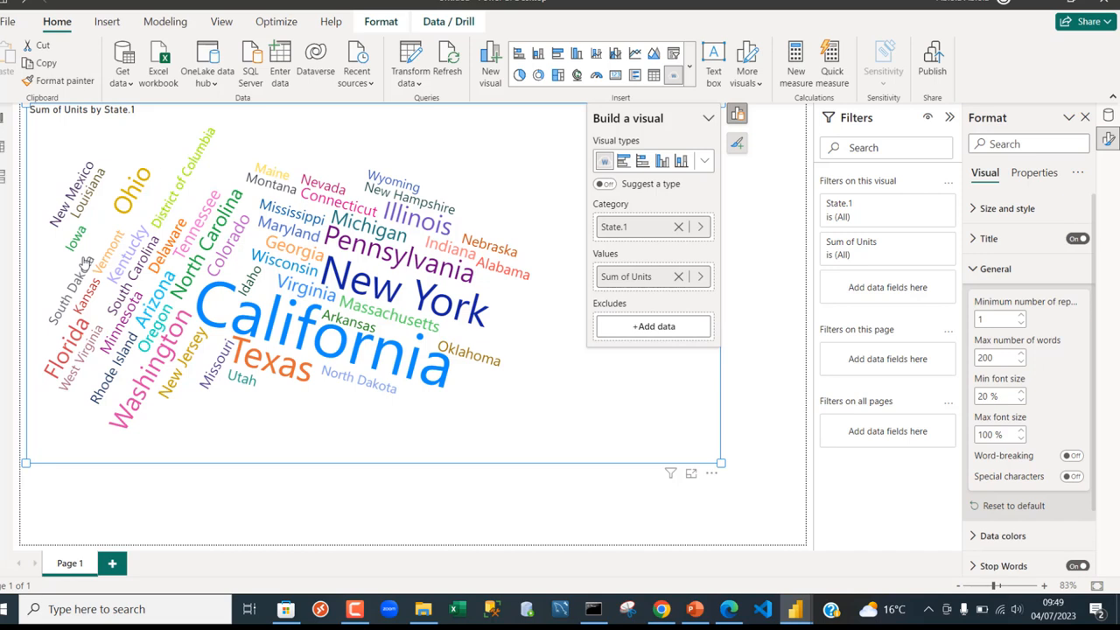
pyautogui.moveTo(532, 409)
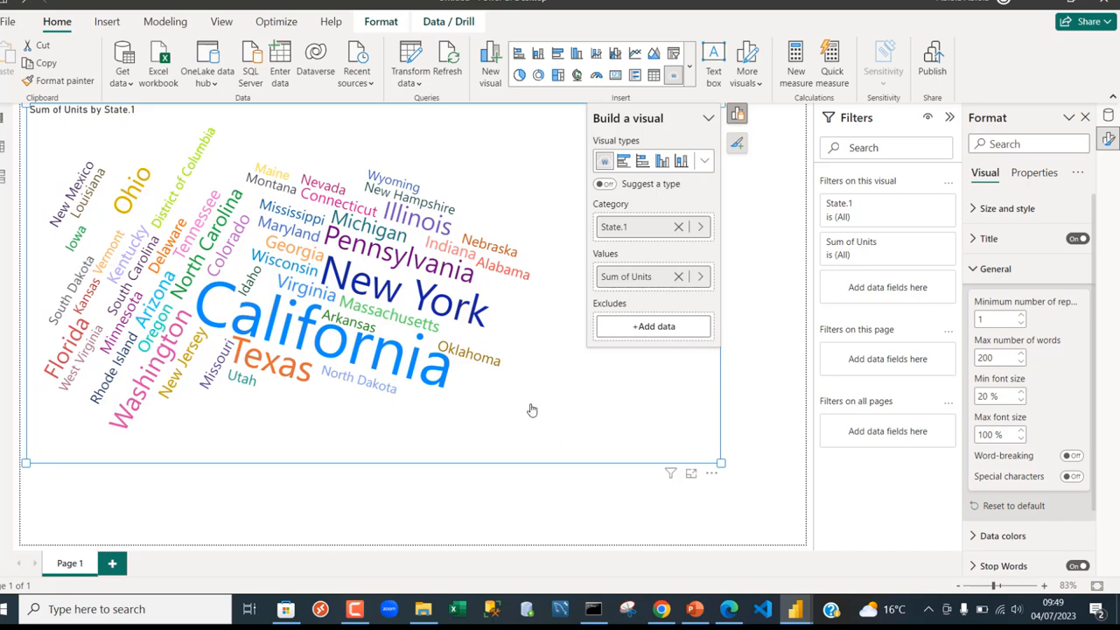